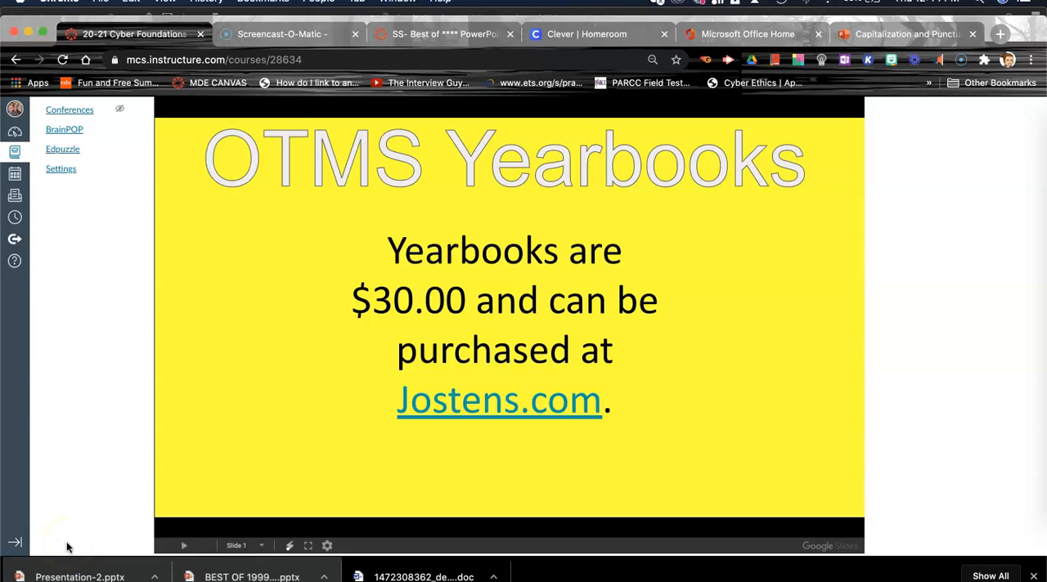
{"action": "mouse_move", "coordinate": [827, 287]}
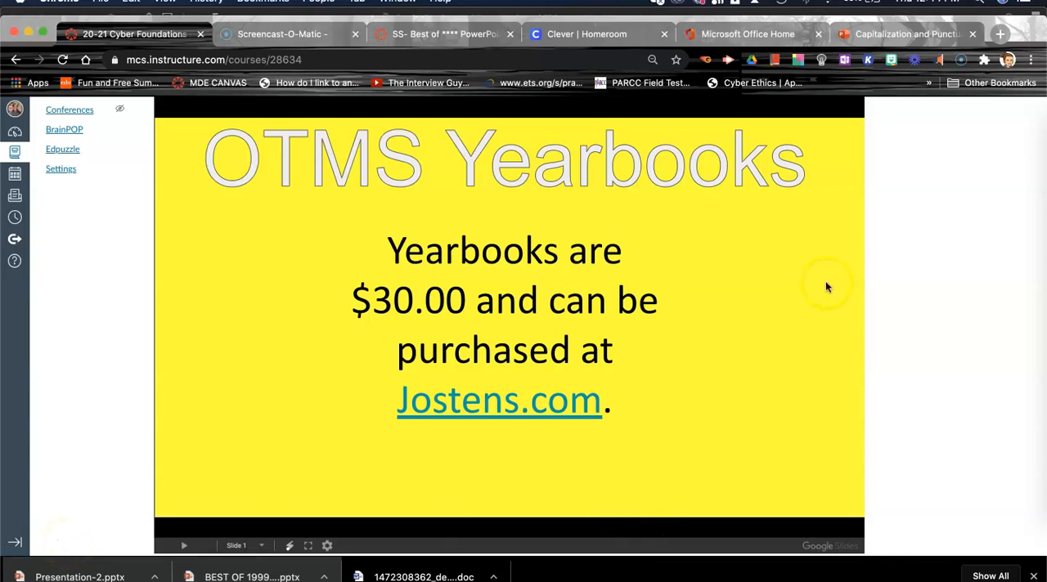
{"action": "mouse_move", "coordinate": [746, 33]}
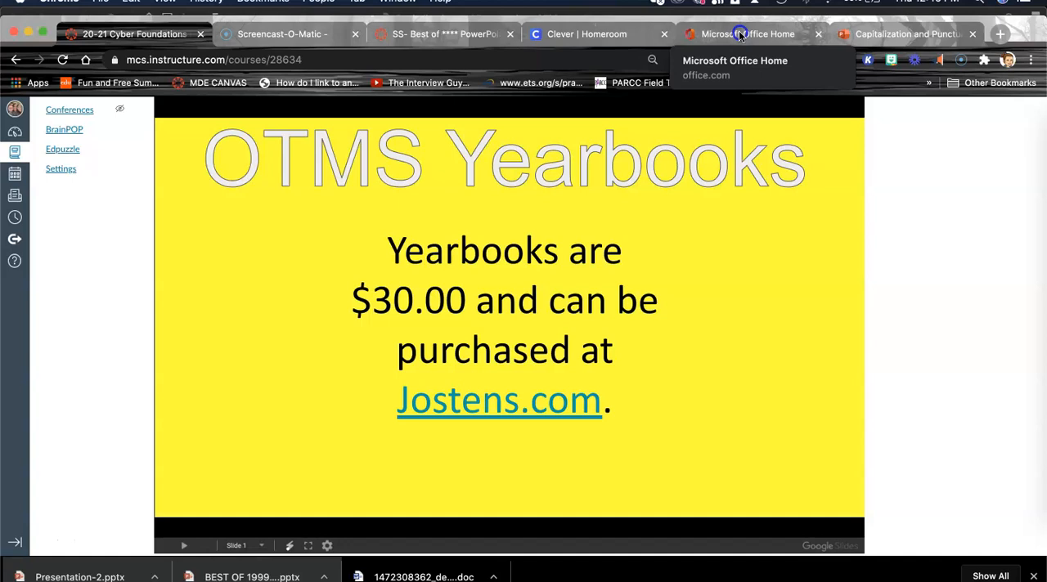
Step: Close the existing embed dialog and reopen Embed for the titles presentation from File > Share
{"action": "left_click", "coordinate": [747, 34]}
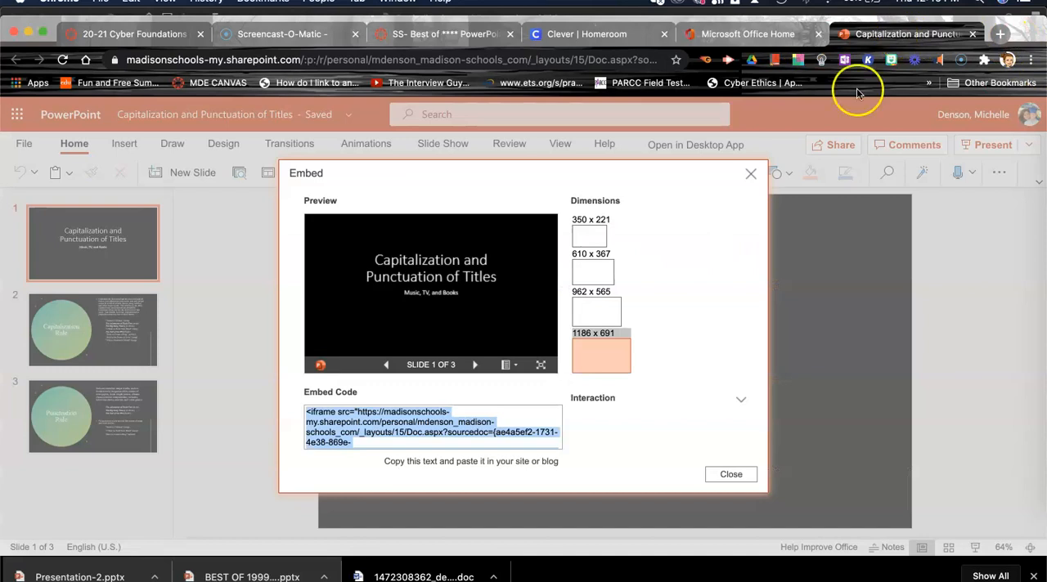
{"action": "left_click", "coordinate": [729, 475]}
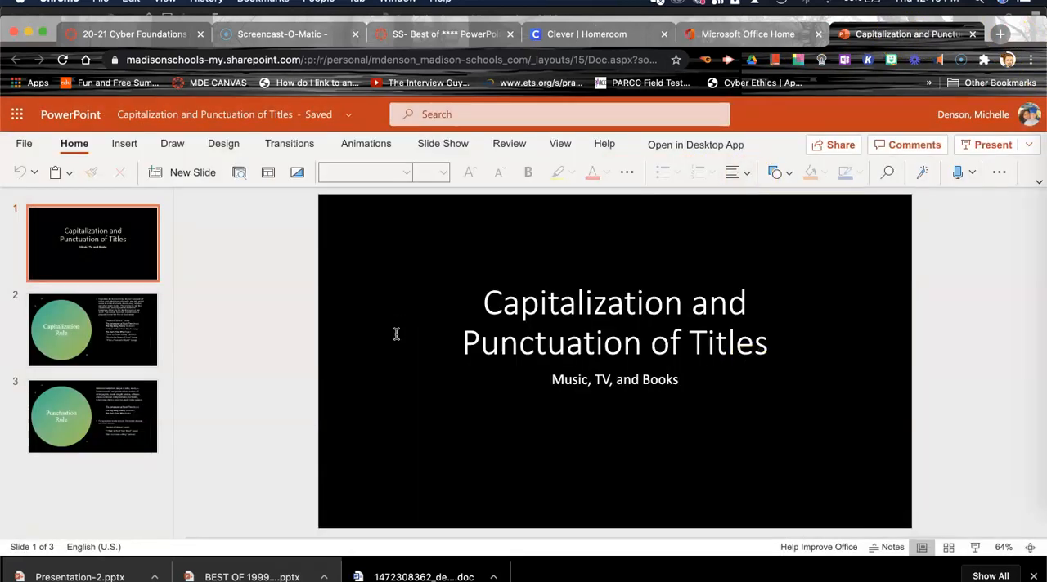
{"action": "left_click", "coordinate": [24, 144]}
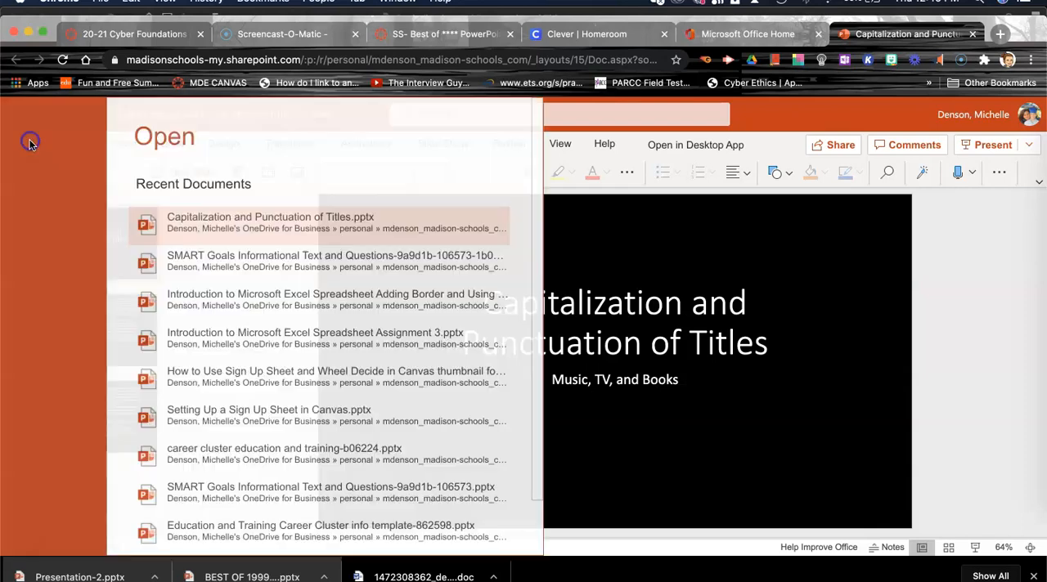
{"action": "left_click", "coordinate": [32, 361]}
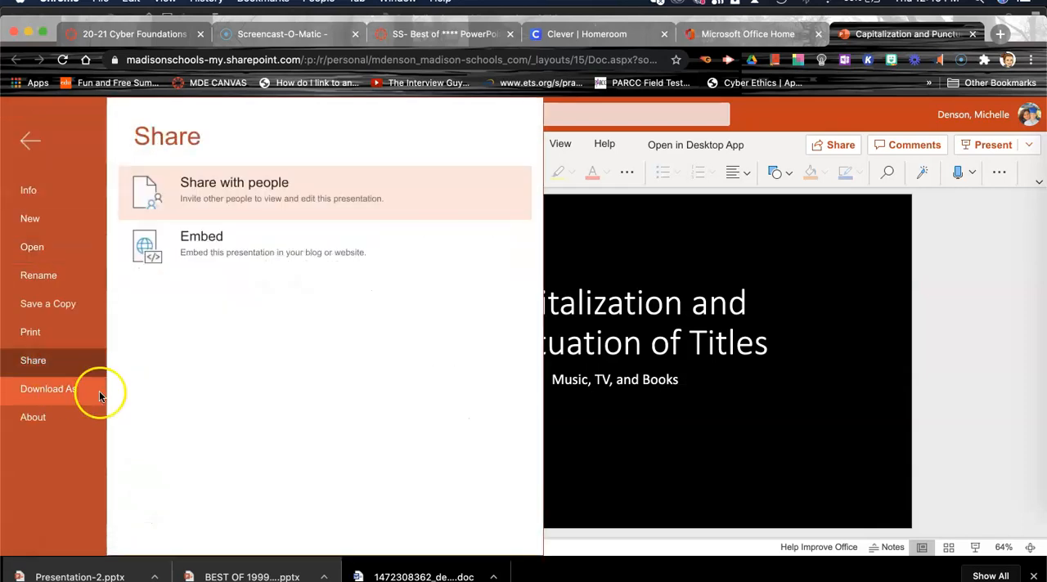
{"action": "left_click", "coordinate": [201, 237]}
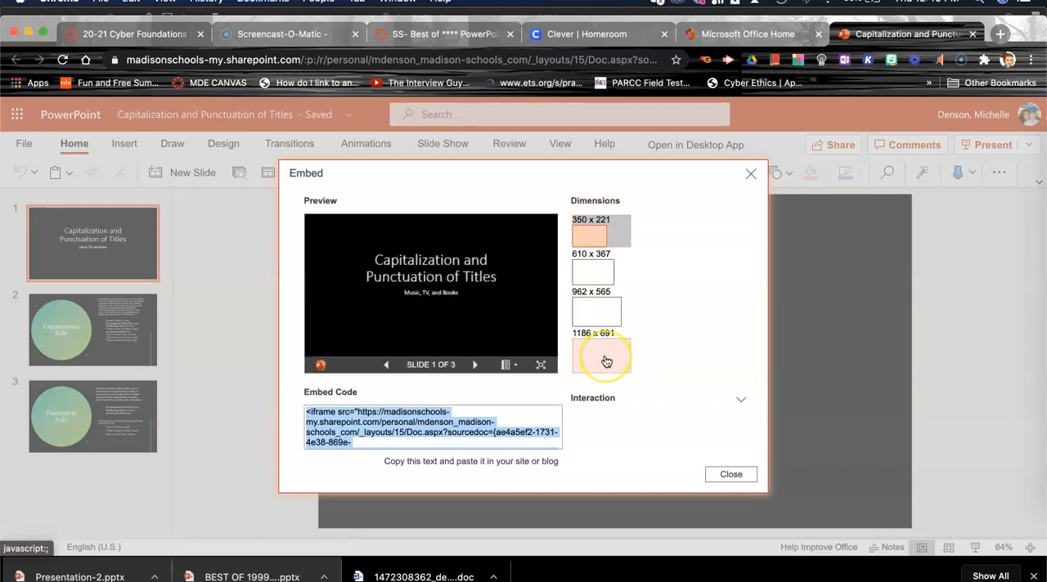
Step: Set the embed size to 1186 x 691 and select the full iframe code
{"action": "left_click", "coordinate": [601, 354]}
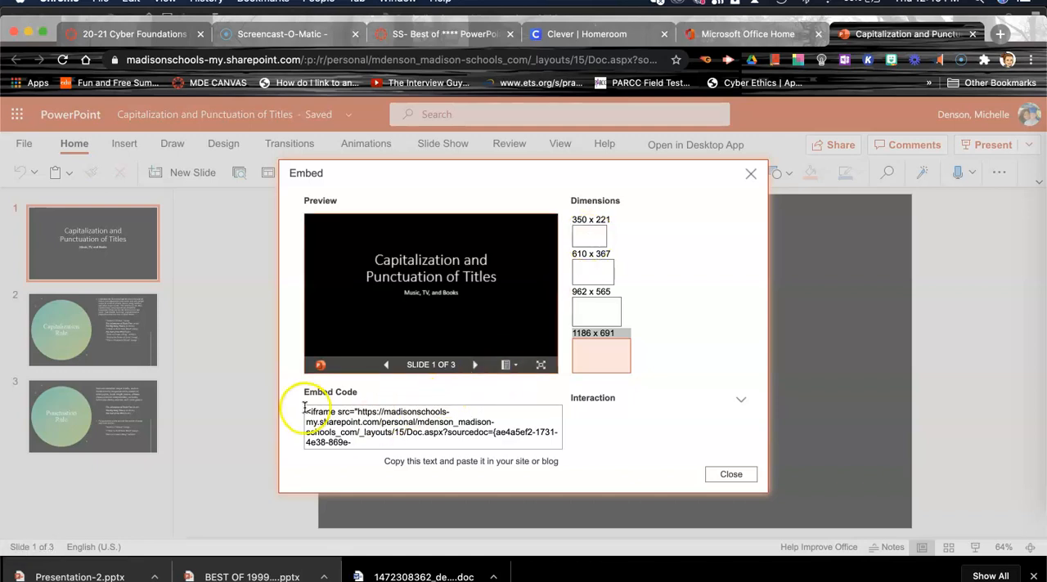
{"action": "triple_click", "coordinate": [431, 426]}
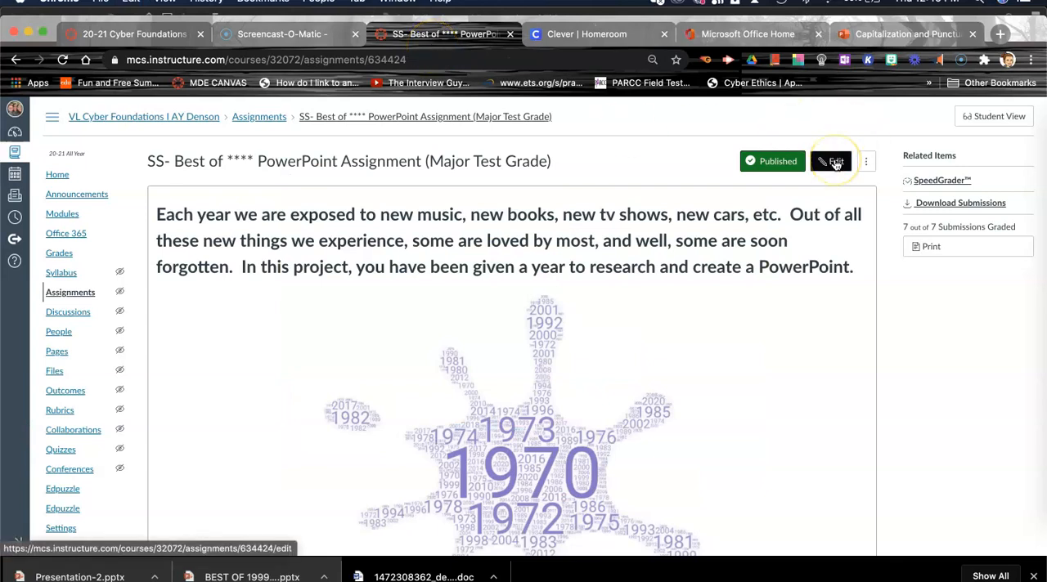
Step: Edit the assignment and type a 'zzzz' placeholder line below the requirements table
{"action": "left_click", "coordinate": [832, 161]}
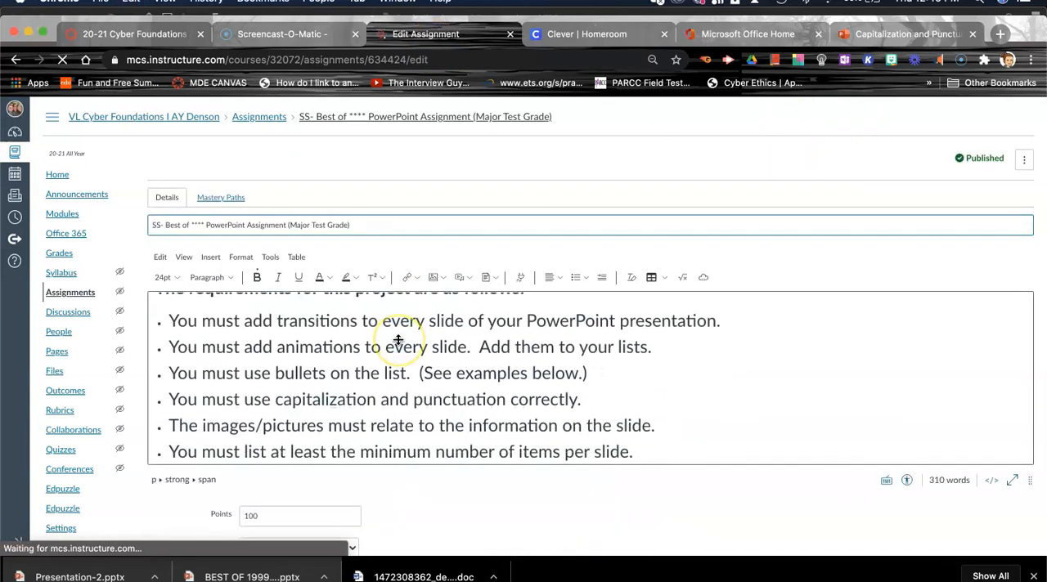
{"action": "scroll", "scroll_direction": "down", "scroll_amount": 3}
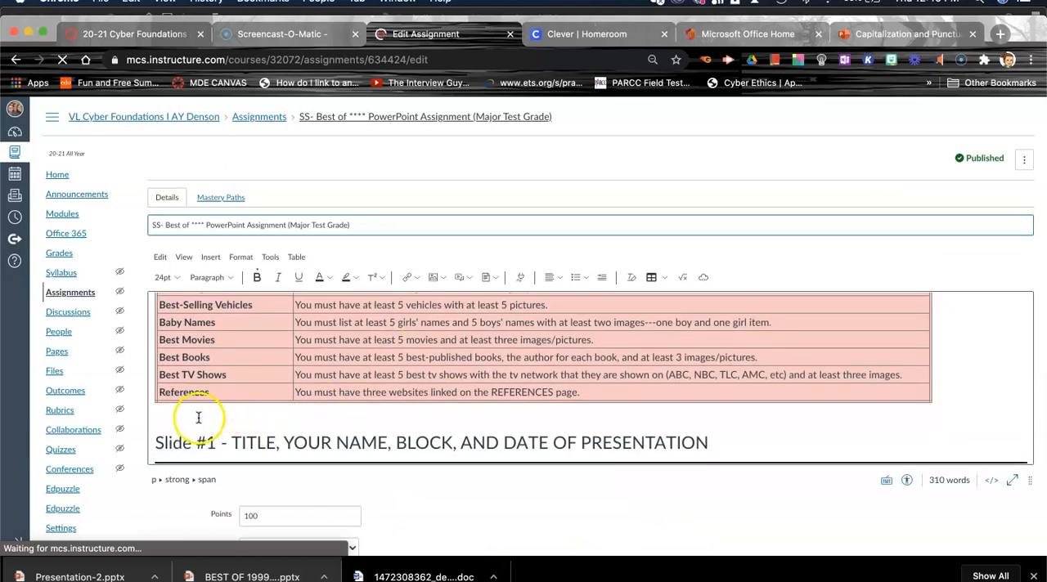
{"action": "left_click", "coordinate": [196, 415]}
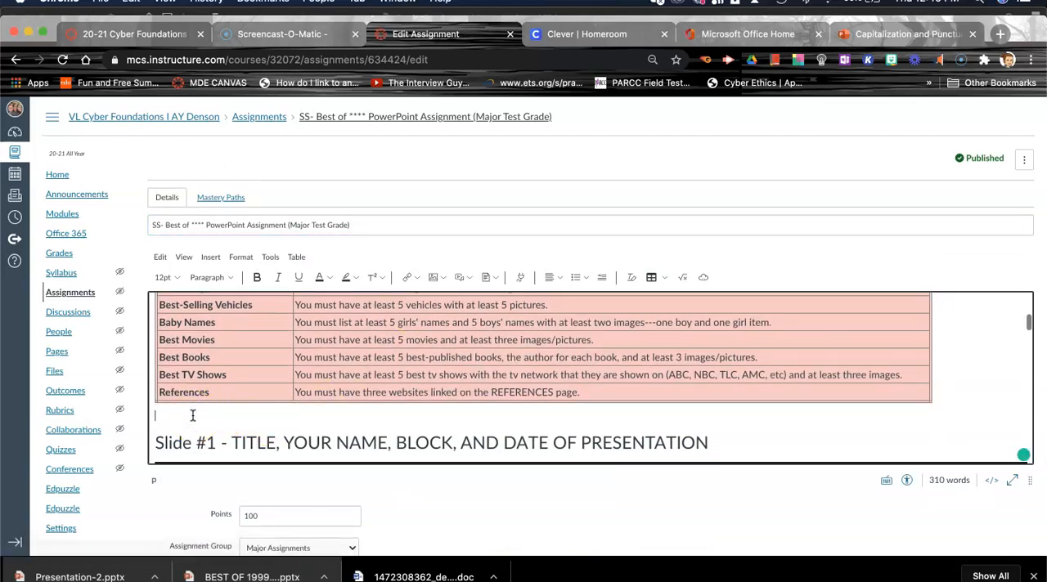
{"action": "type", "text": "zzzzzzzzzzzzzzzzz"}
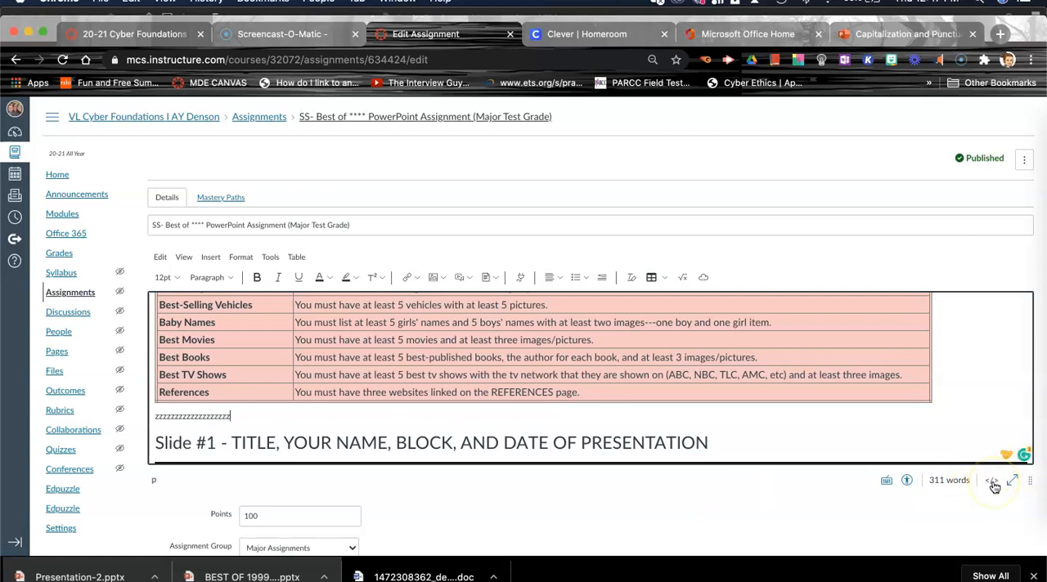
Step: Switch the description to the HTML editor and paste the iframe code at the placeholder
{"action": "left_click", "coordinate": [992, 481]}
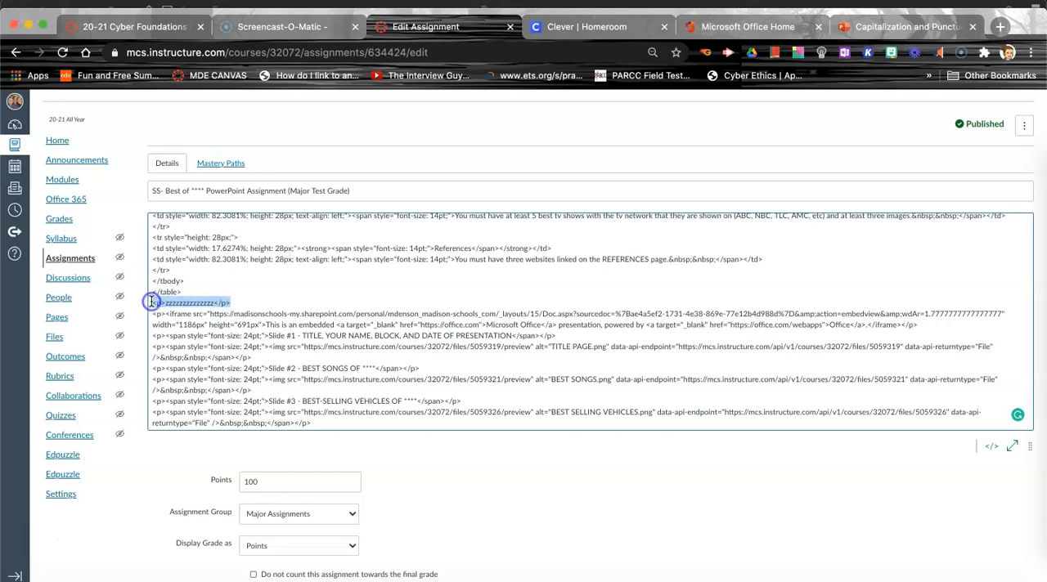
{"action": "scroll", "scroll_direction": "down", "scroll_amount": 3}
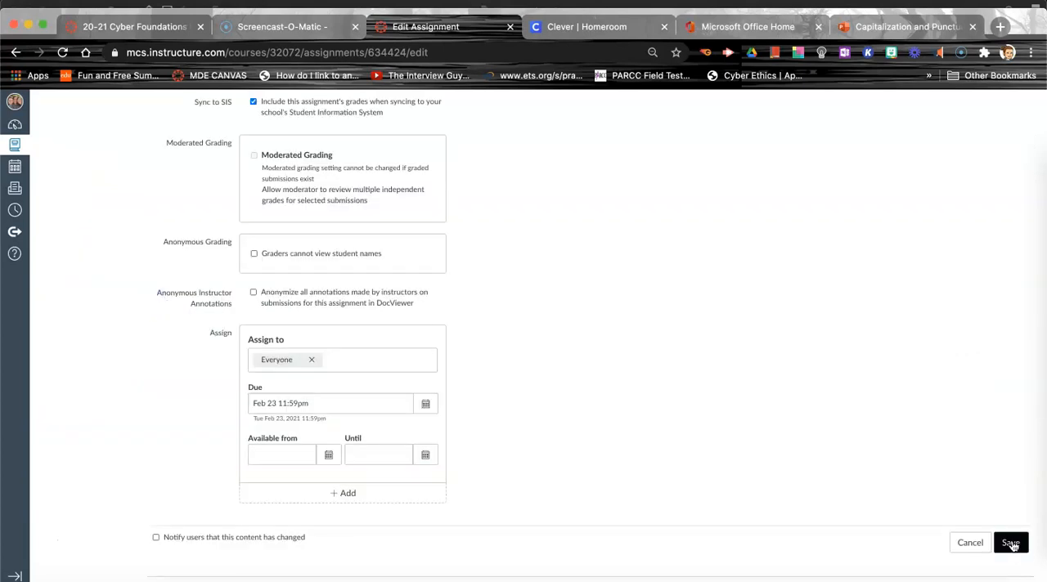
Step: Save the assignment and preview the embedded presentation in Student View
{"action": "left_click", "coordinate": [1009, 542]}
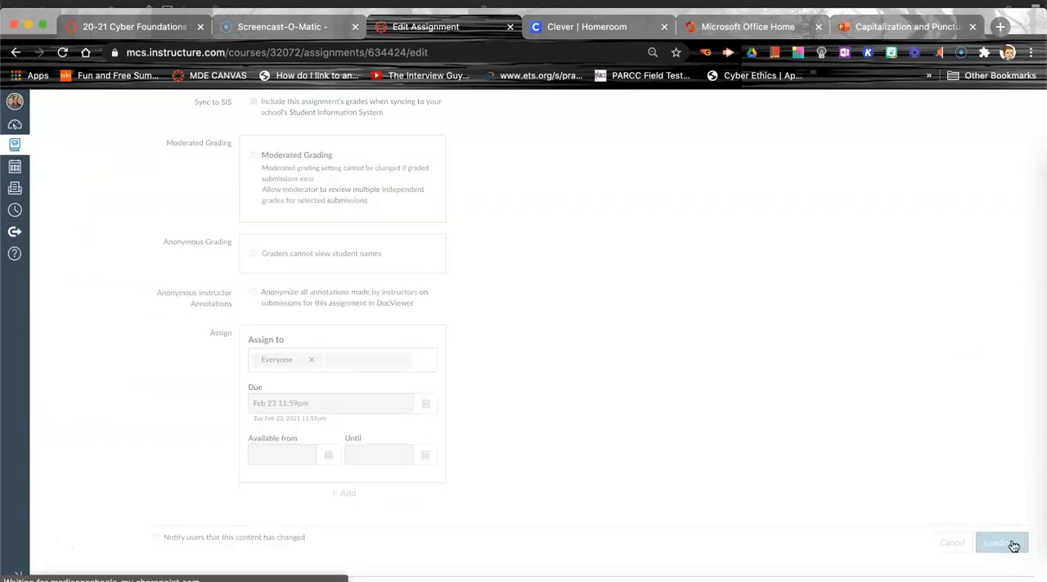
{"action": "left_click", "coordinate": [1001, 542]}
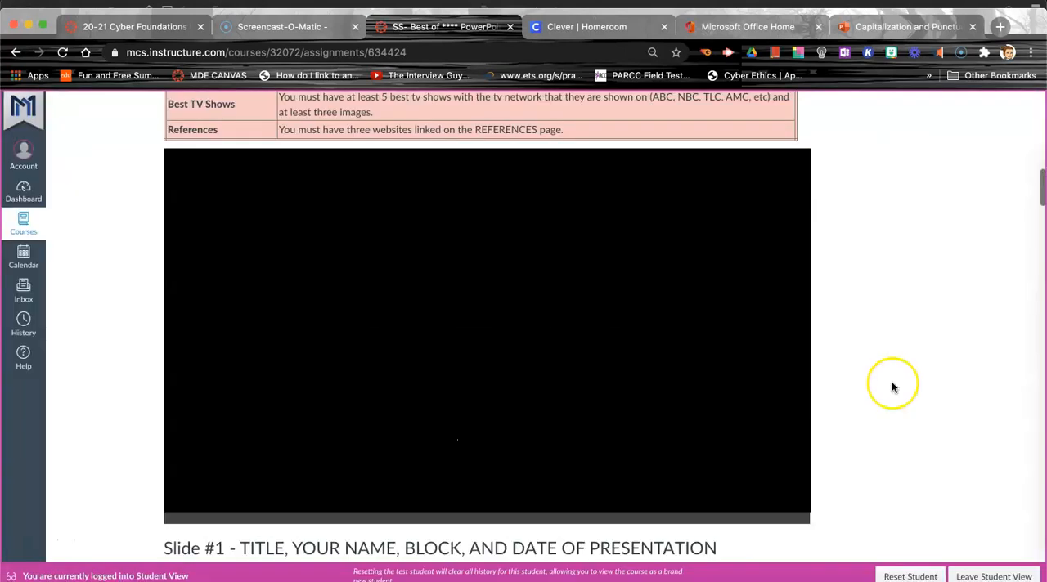